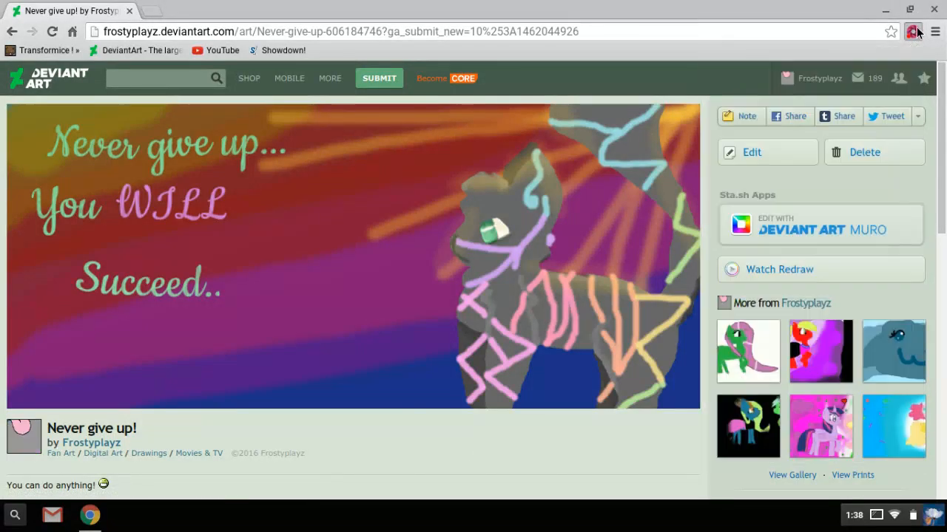
# Step: Launch Watch Redraw for the 'Never give up!' cat drawing
pyautogui.click(912, 31)
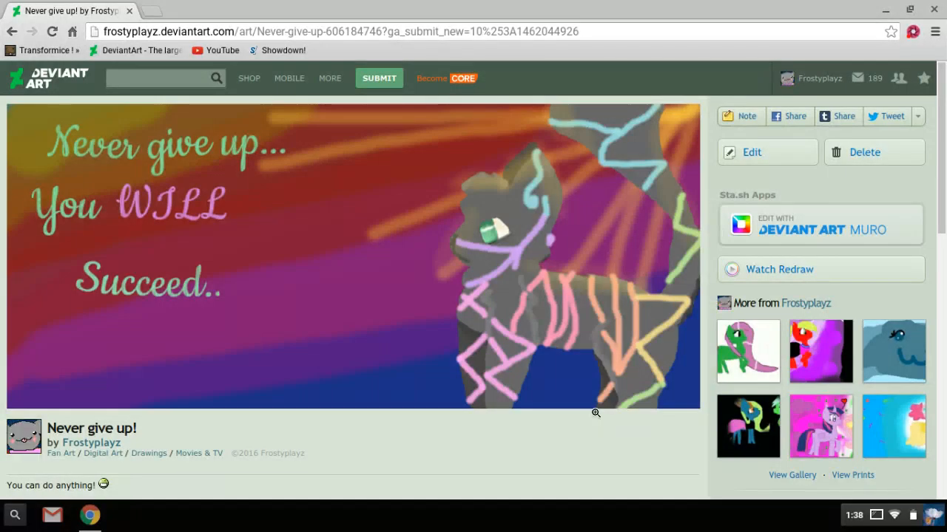
pyautogui.moveTo(403, 244)
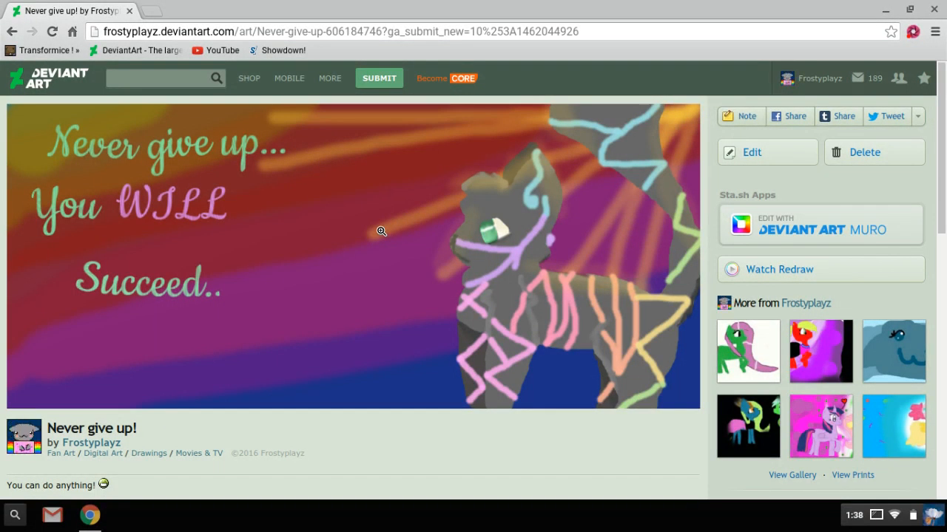
pyautogui.moveTo(386, 212)
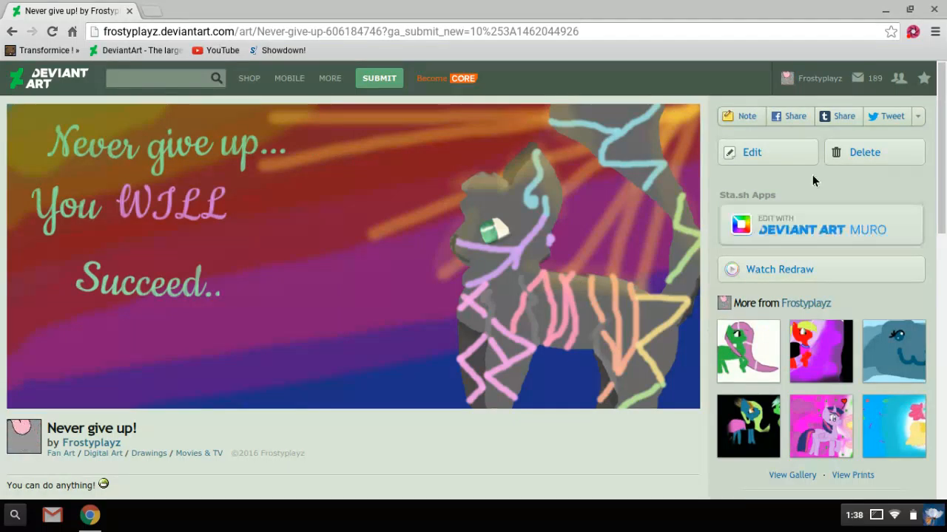
pyautogui.click(779, 269)
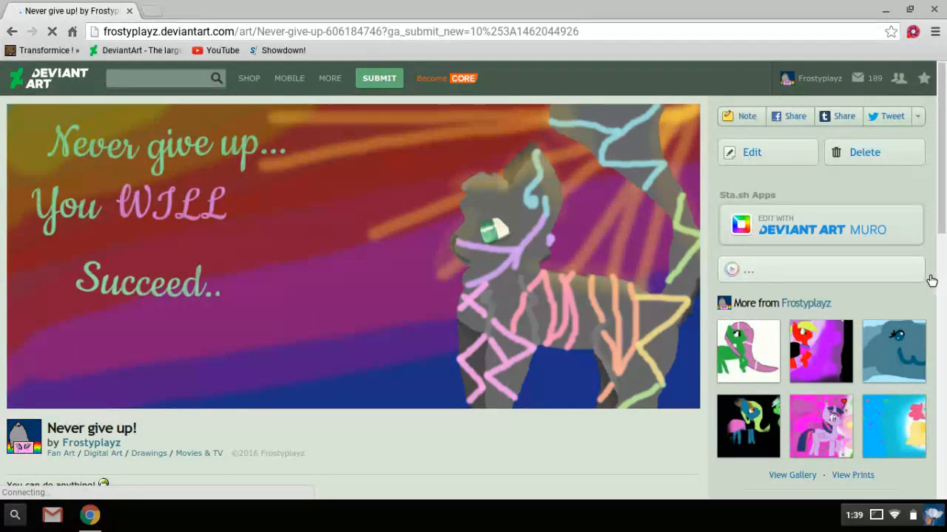
pyautogui.moveTo(775, 254)
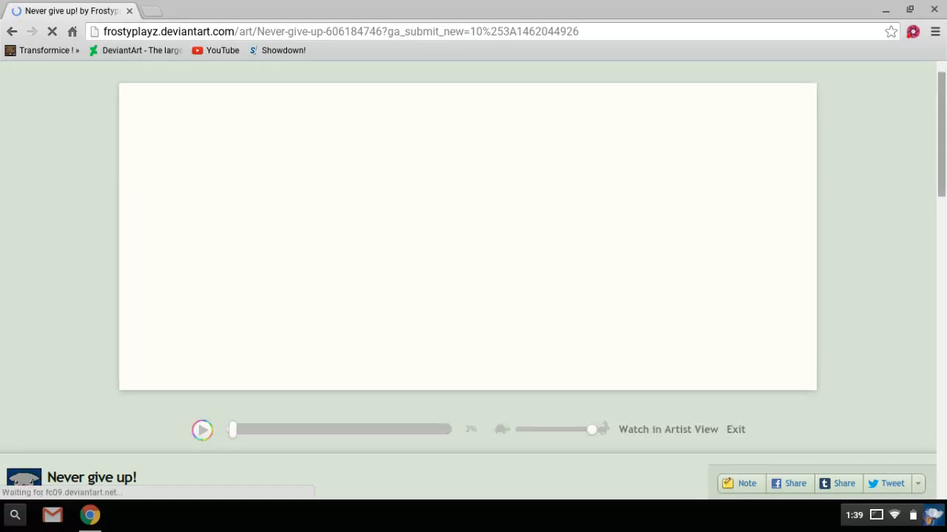
# Step: Play the loaded redraw replay through its first pink sketch lines
pyautogui.click(202, 430)
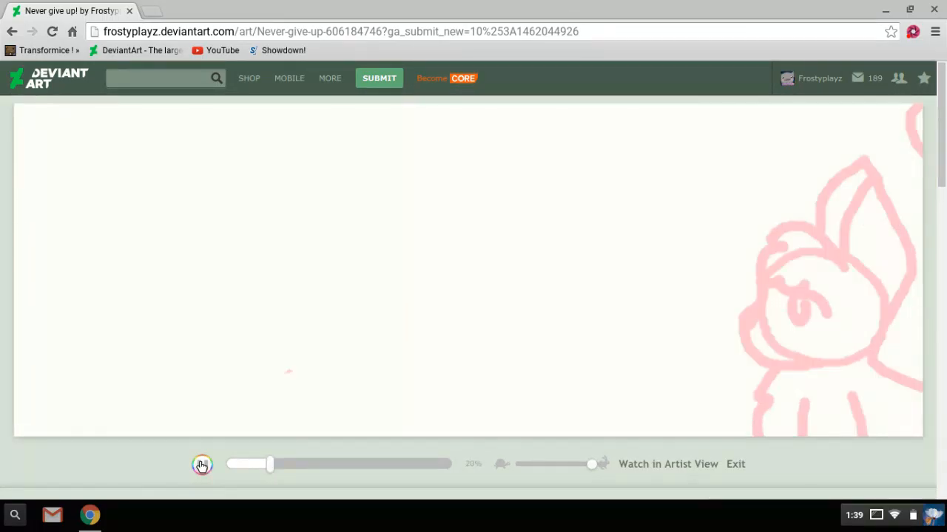
# Step: Resume the redraw playback to about a third through the cat sketch stages
pyautogui.click(201, 464)
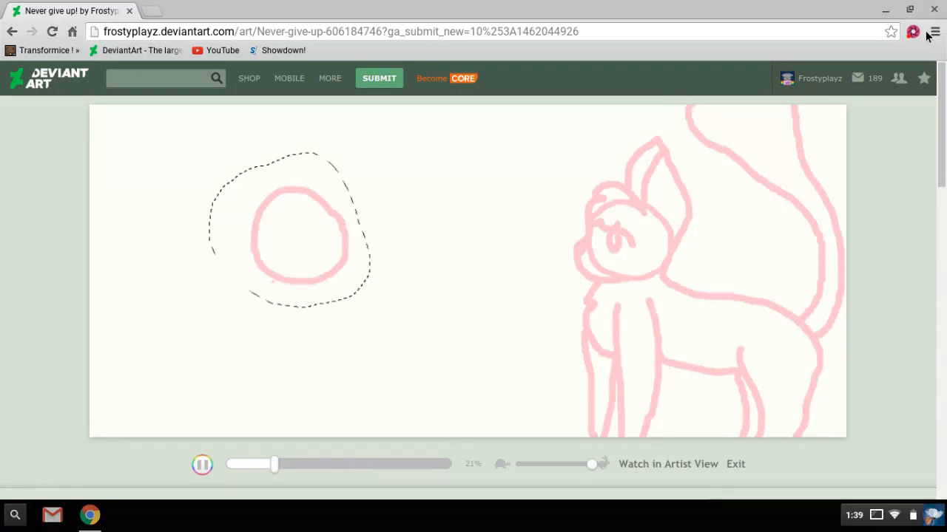
pyautogui.moveTo(913, 31)
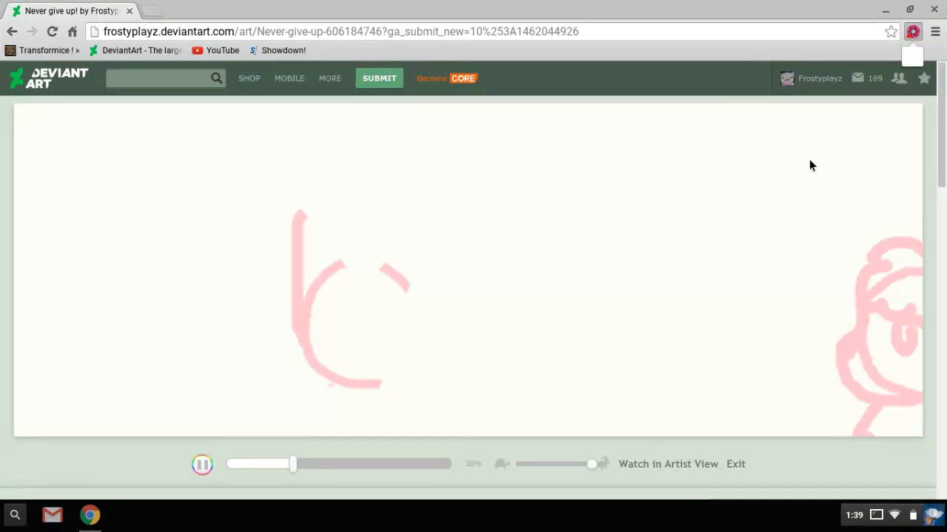
pyautogui.click(912, 31)
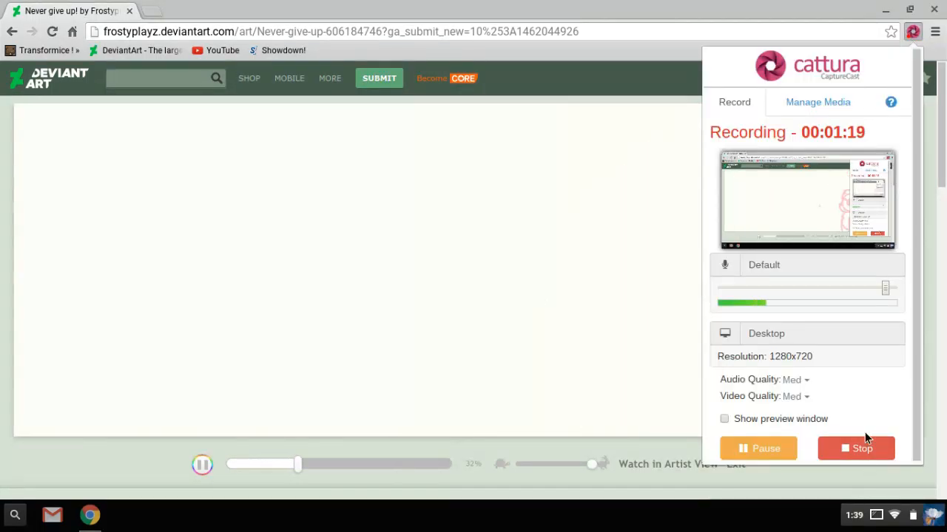